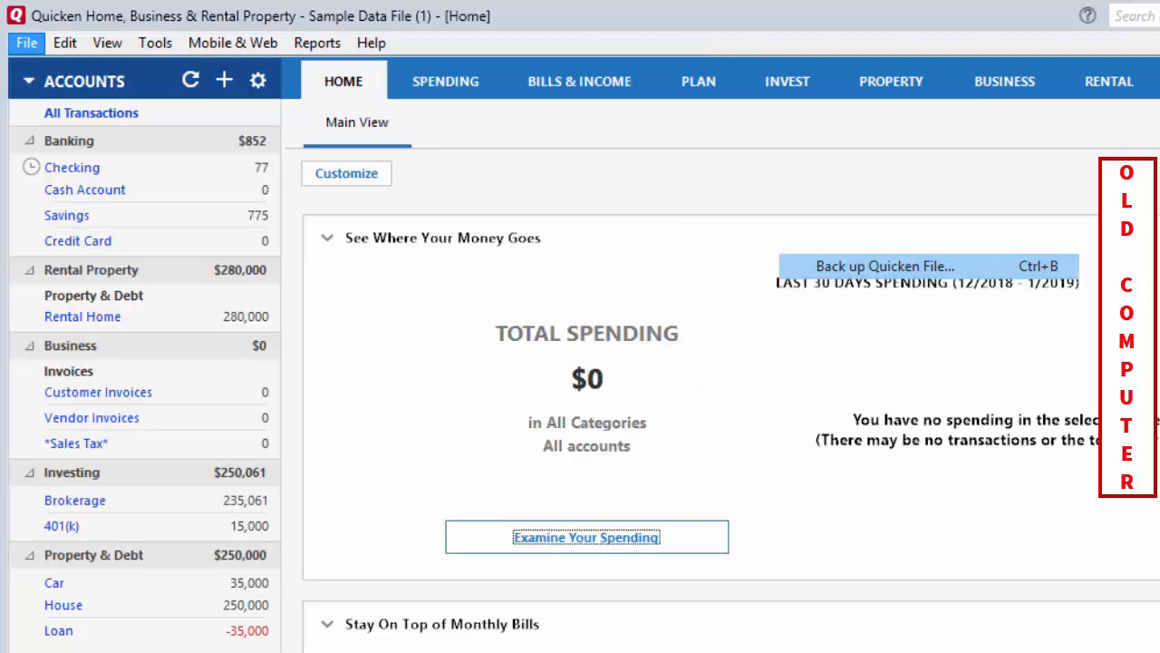
Step: Start backing up the Quicken file and choose to change the backup location
left_click(884, 266)
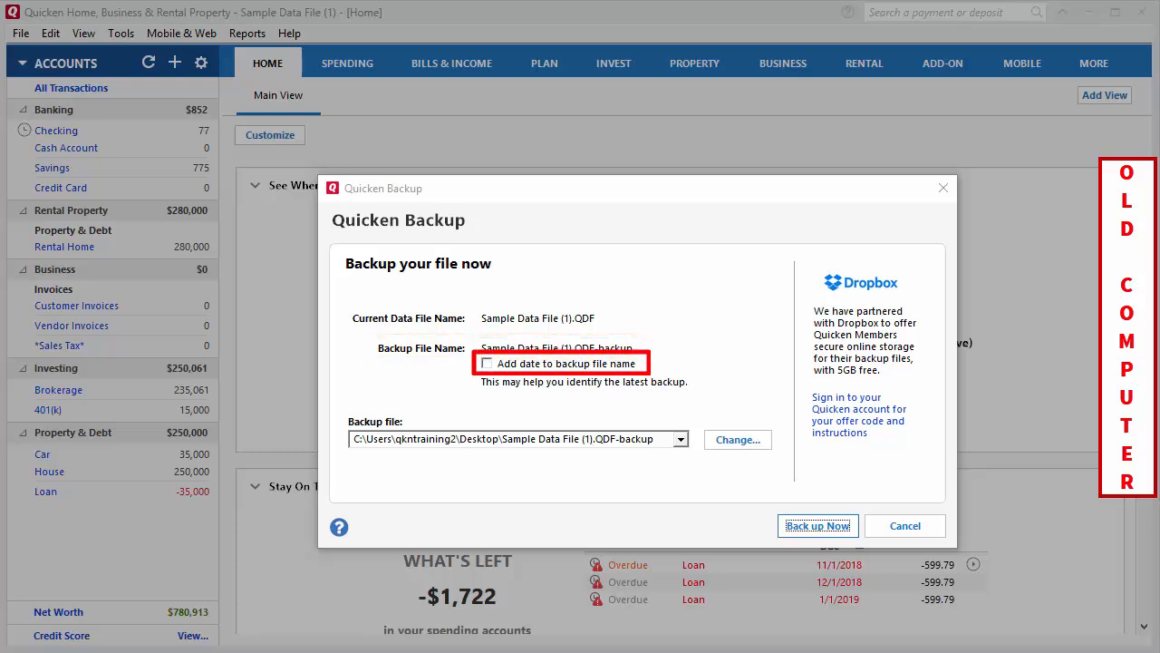
mouse_move(737, 439)
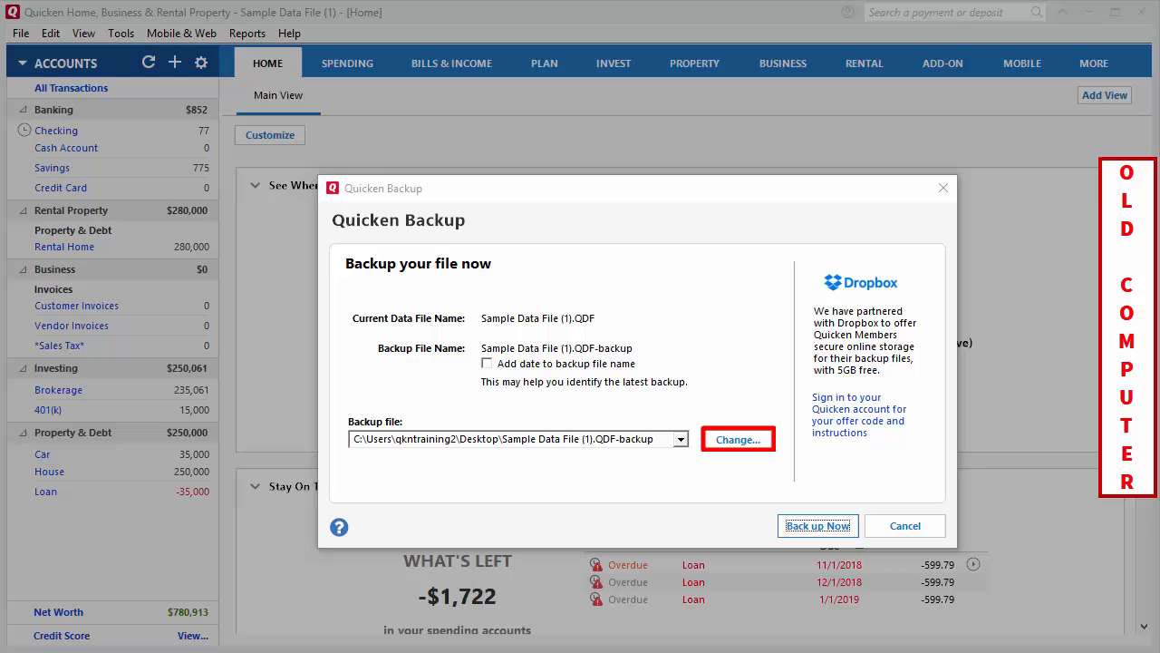
left_click(737, 439)
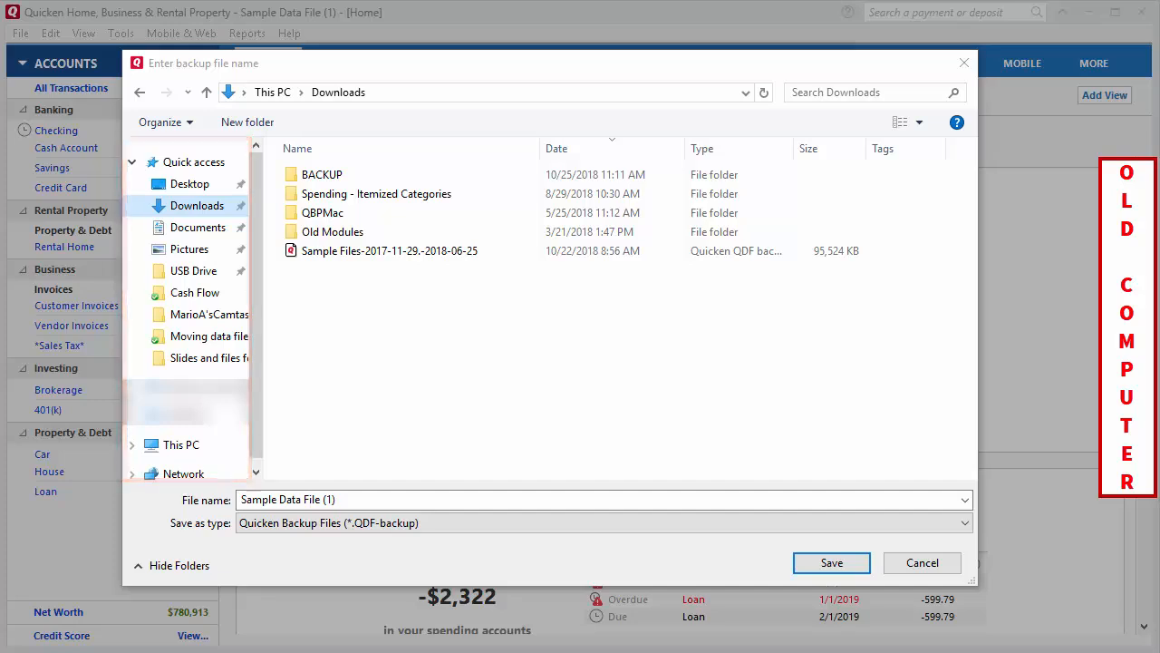
Step: Save the Sample Data File (1) backup to the USB Drive folder and run it
left_click(193, 270)
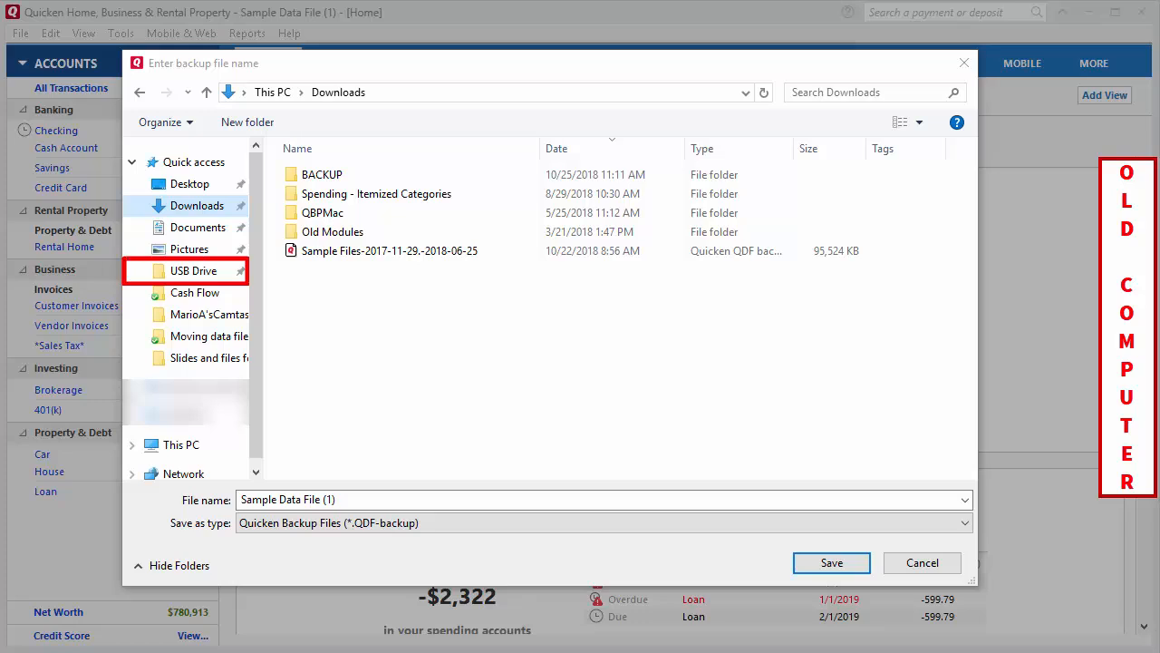
left_click(193, 270)
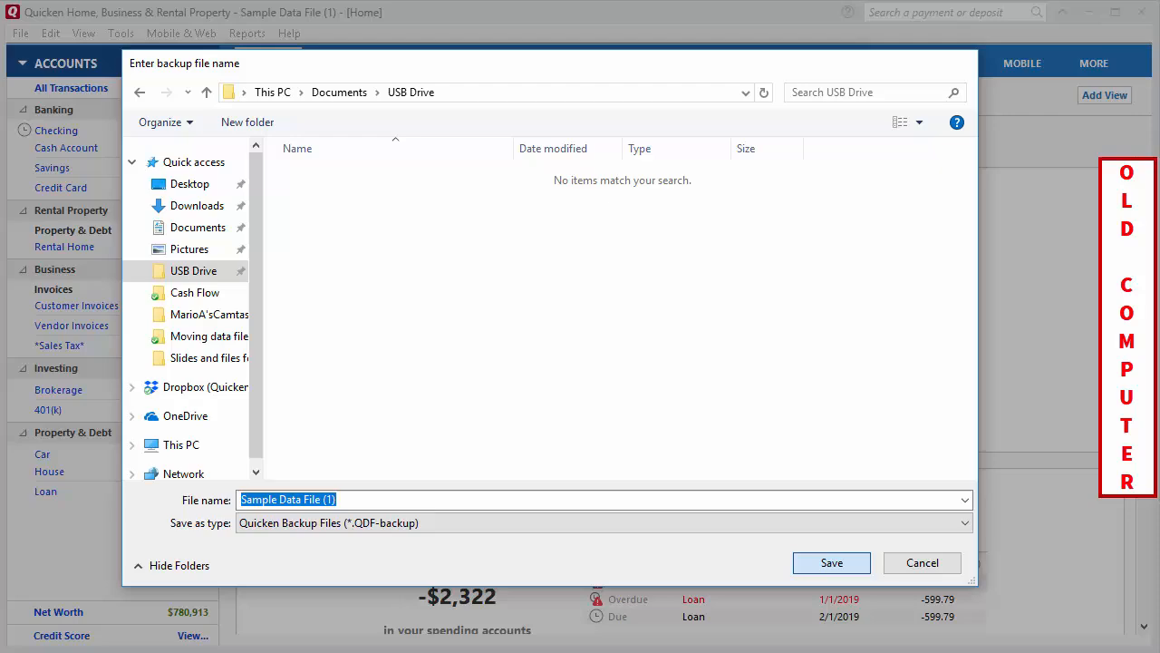
left_click(830, 562)
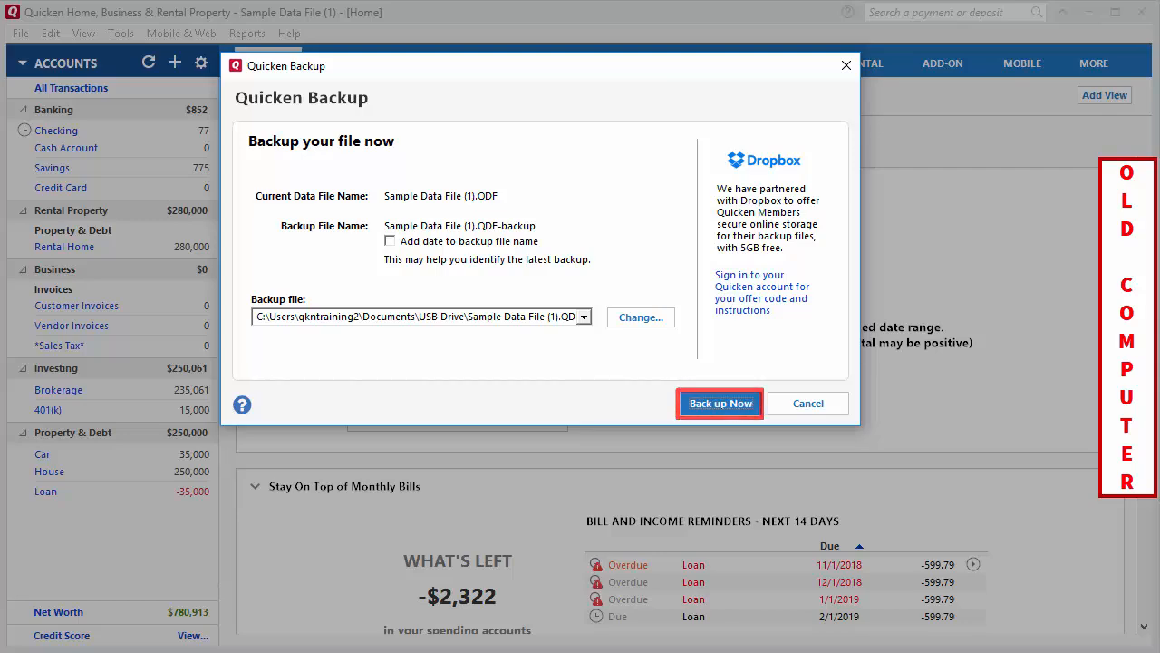
left_click(719, 403)
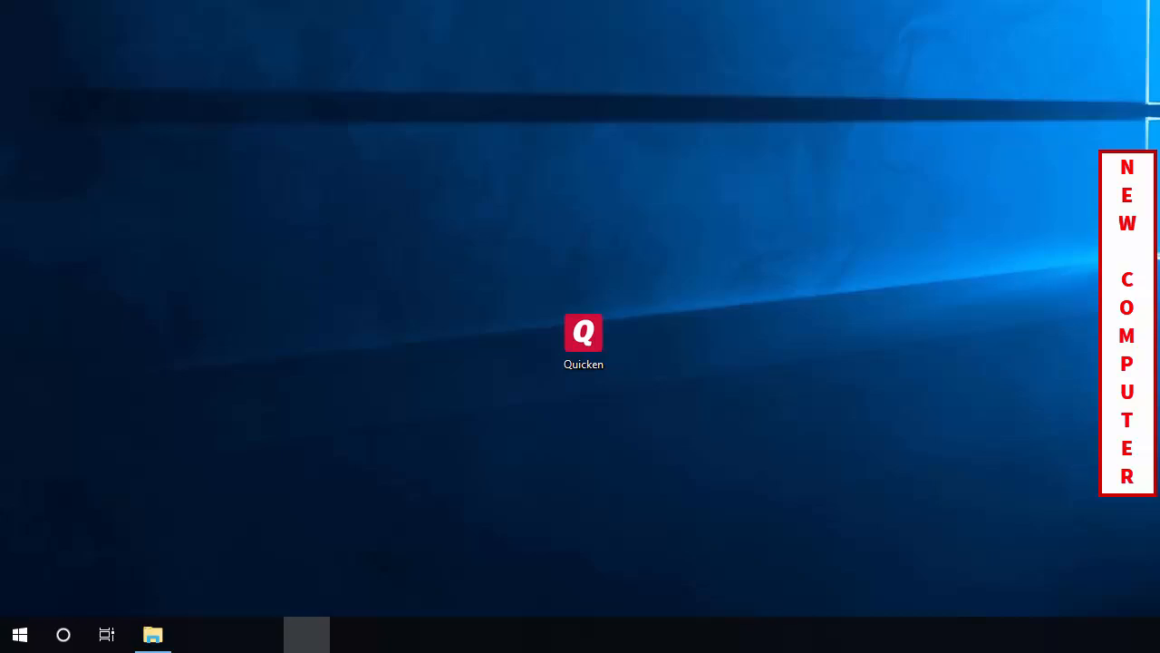
mouse_move(153, 634)
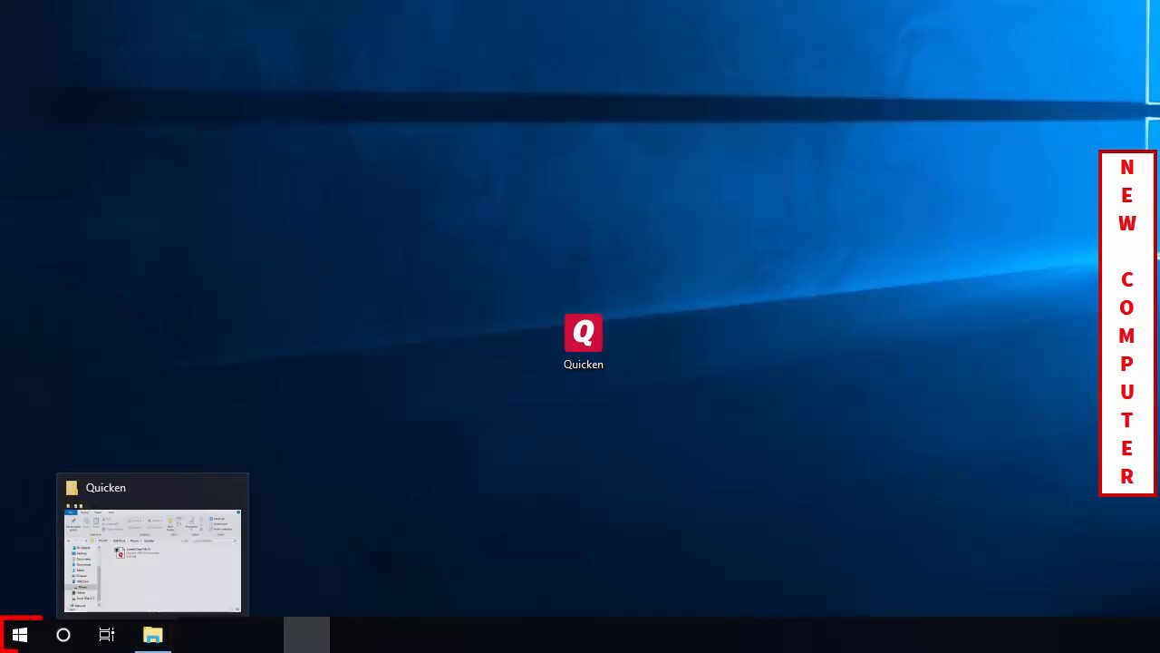
Step: Open the Start button's quick system menu on the new computer's desktop
right_click(20, 634)
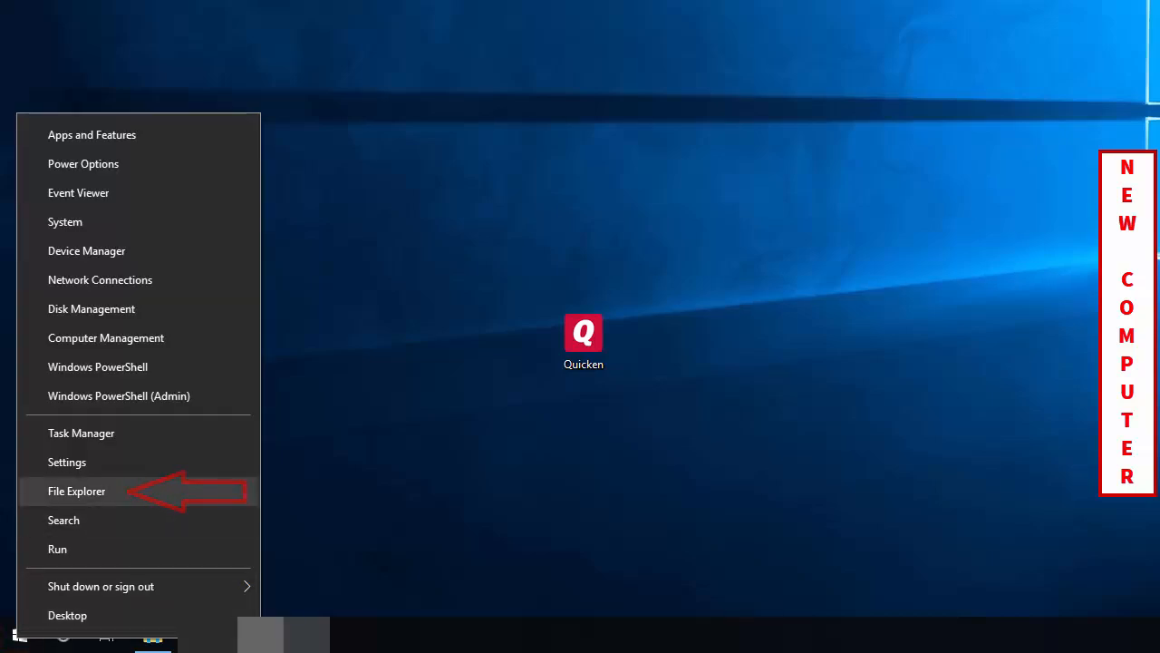
Step: Browse File Explorer to USB Drive > Phone > Quicken to reach the backup
left_click(76, 491)
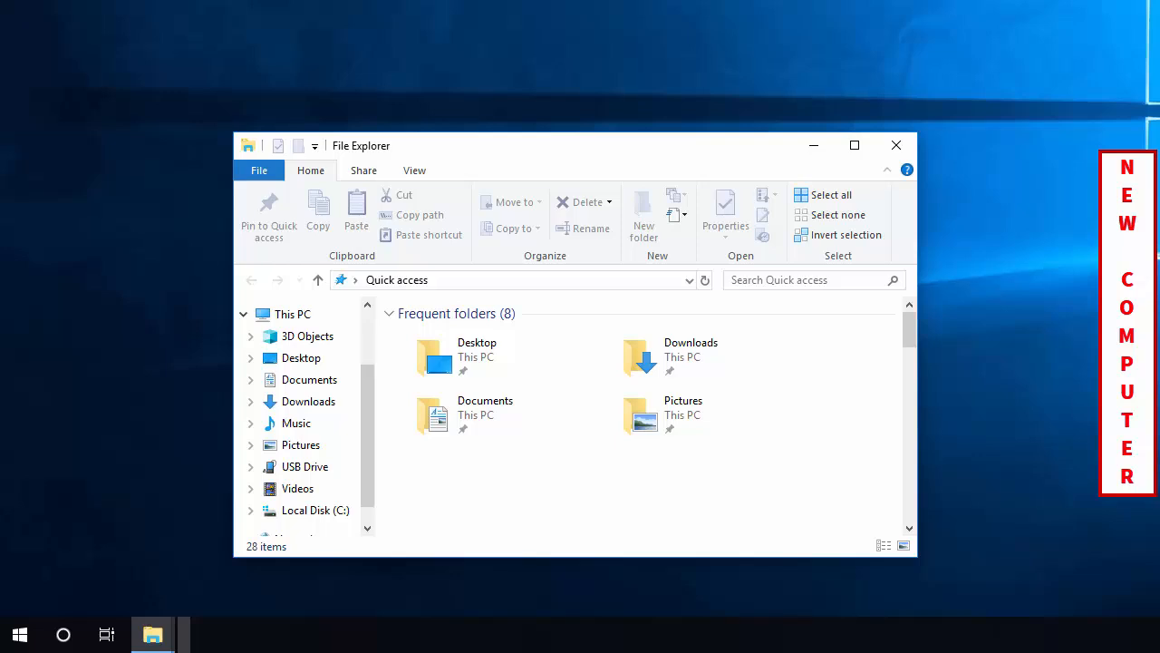
left_click(300, 444)
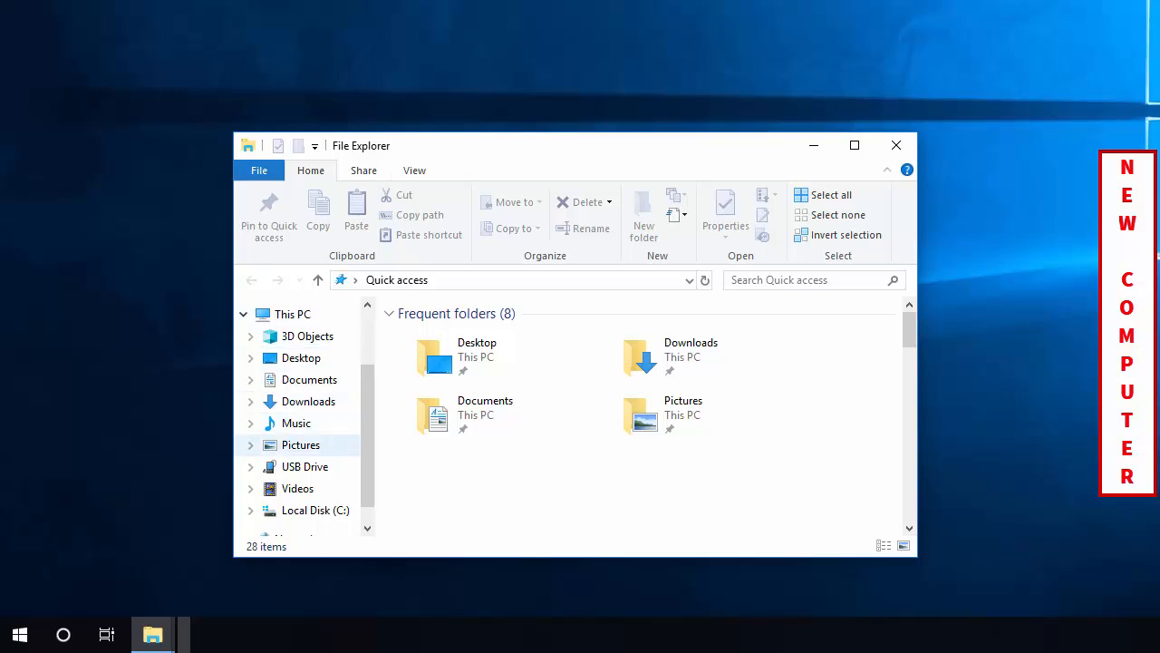
left_click(304, 466)
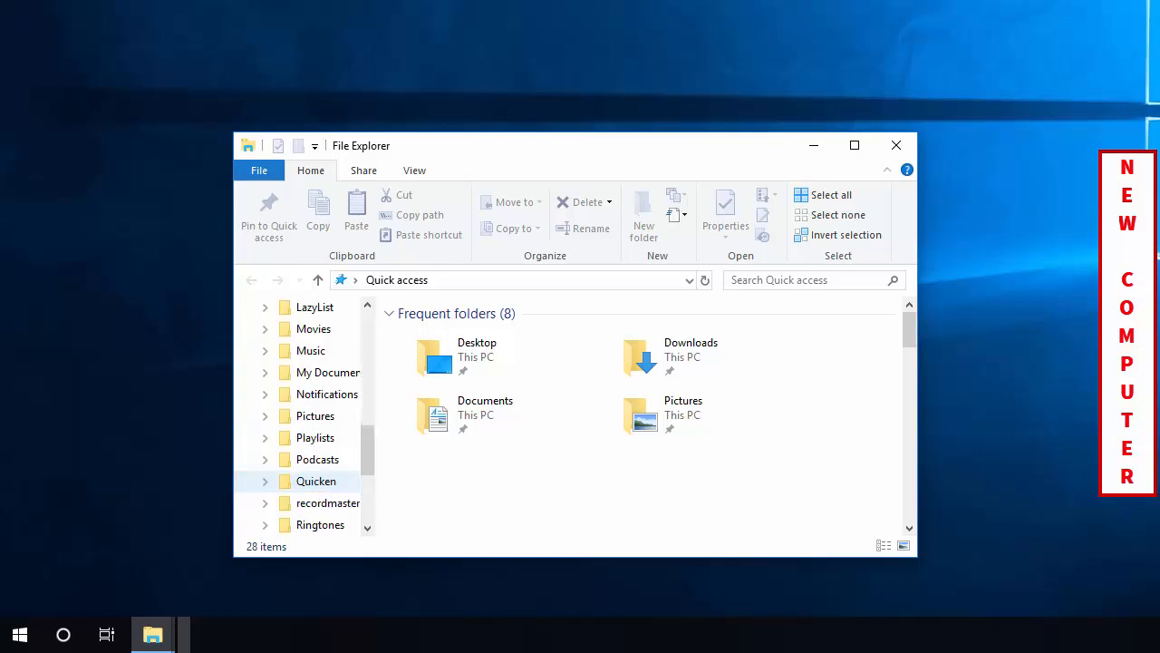
left_click(316, 480)
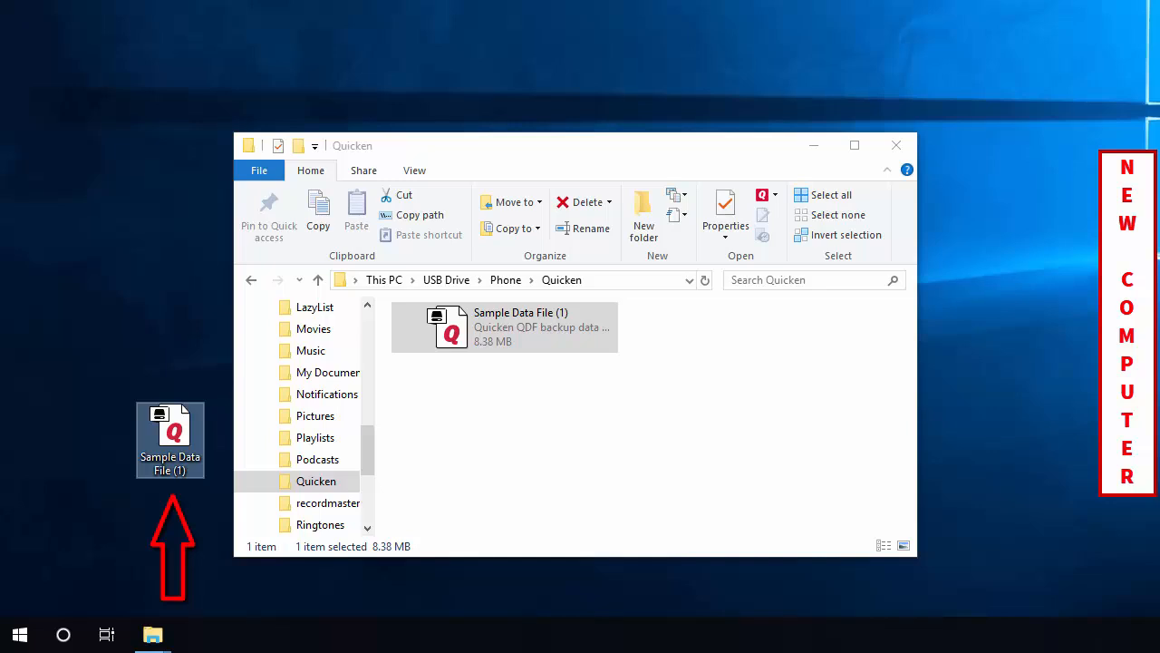
mouse_move(896, 146)
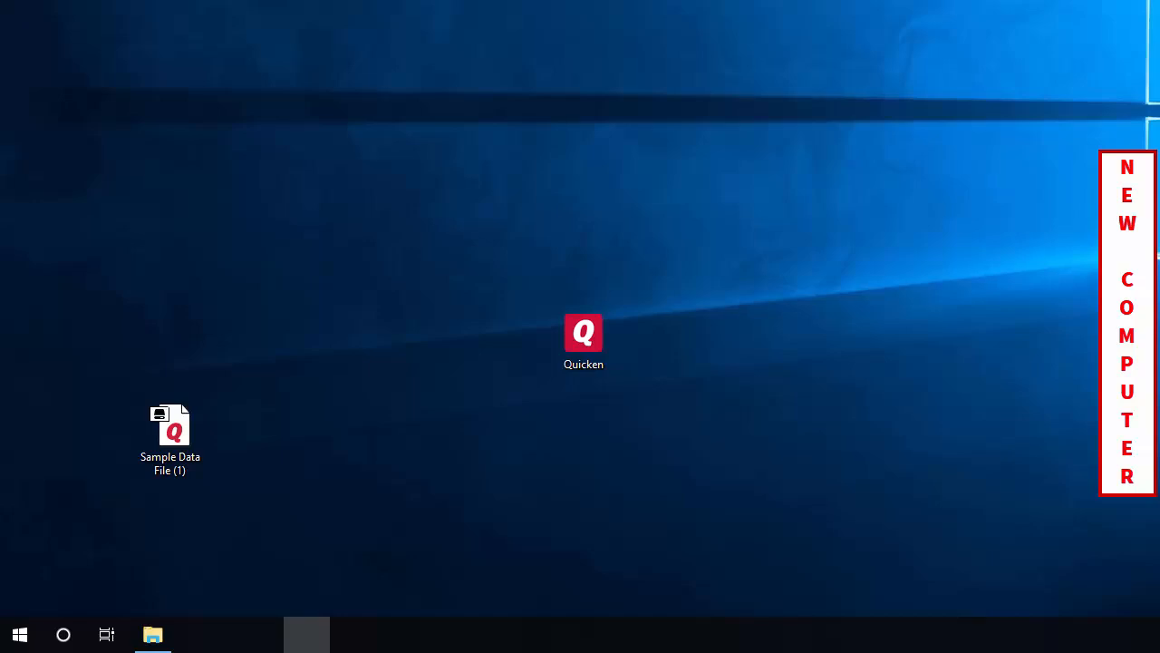
Step: Launch Quicken from its desktop shortcut on the new computer
left_click(584, 340)
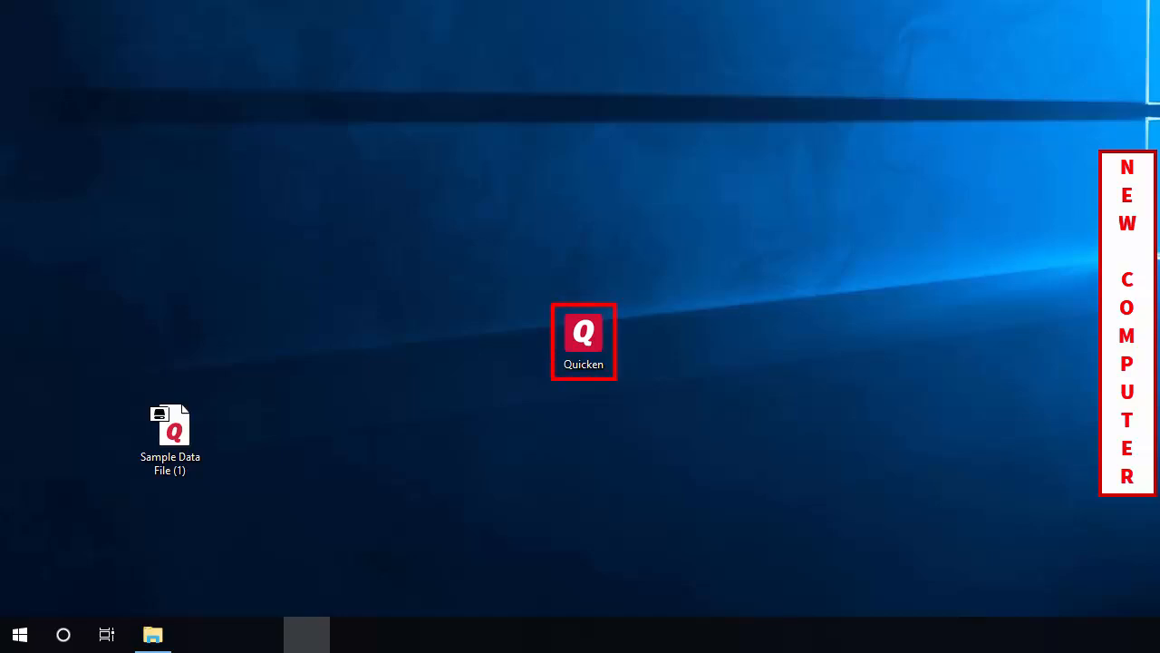
double_click(584, 340)
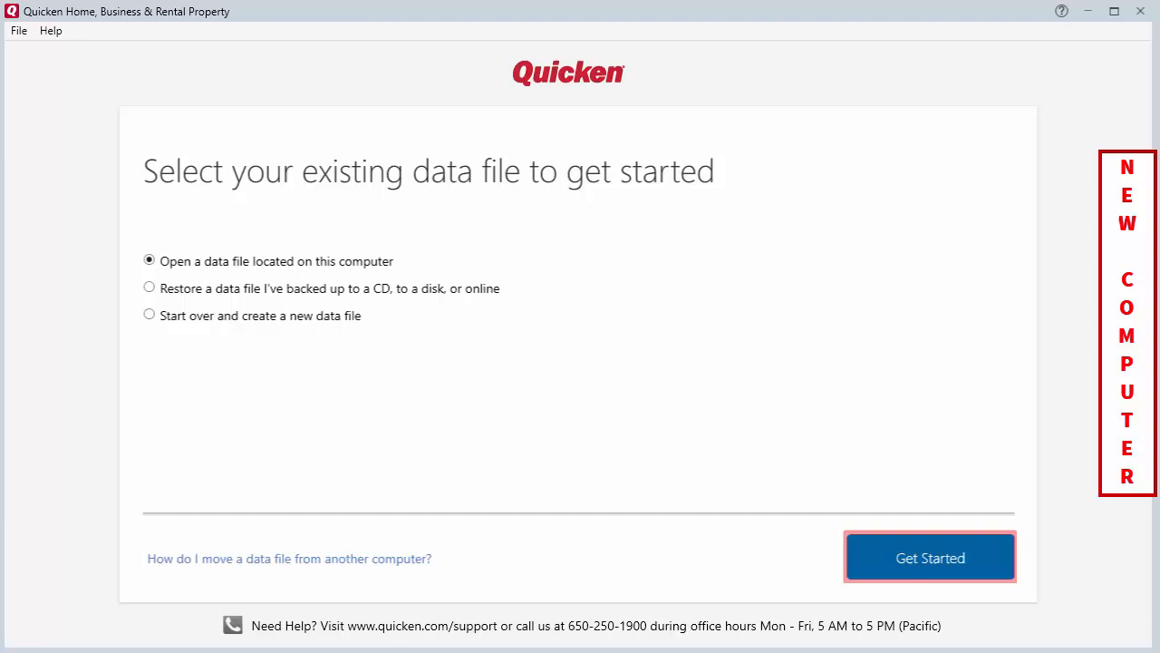
Step: Open the Sample Data File (1) backup from the Desktop via Get Started
left_click(929, 557)
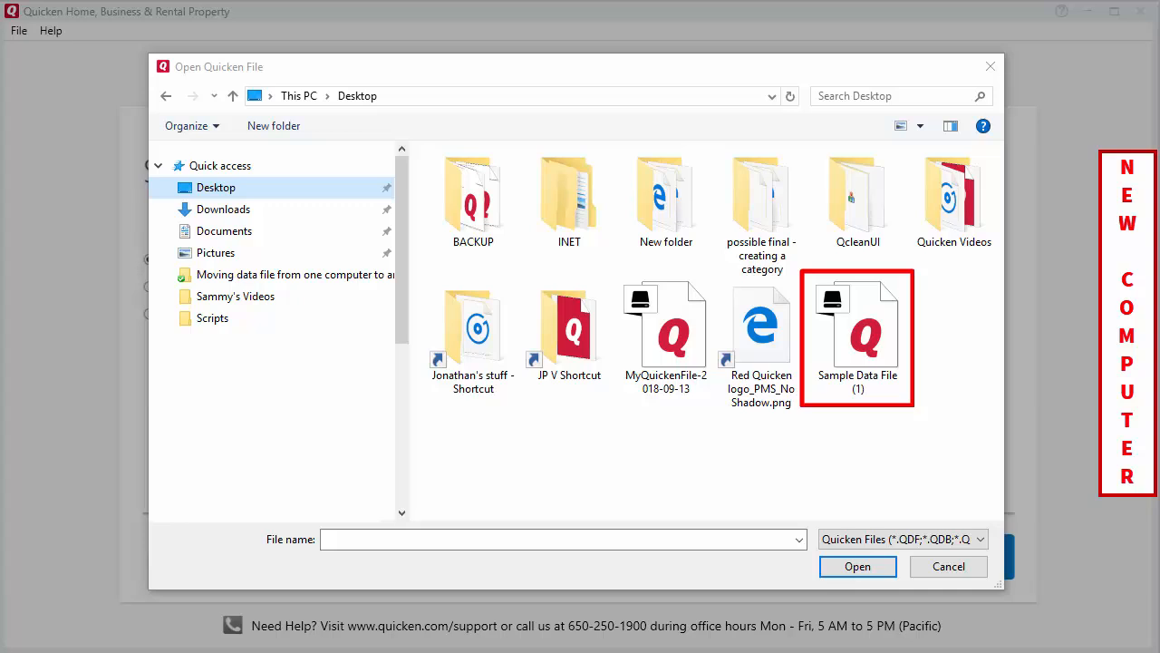
left_click(858, 326)
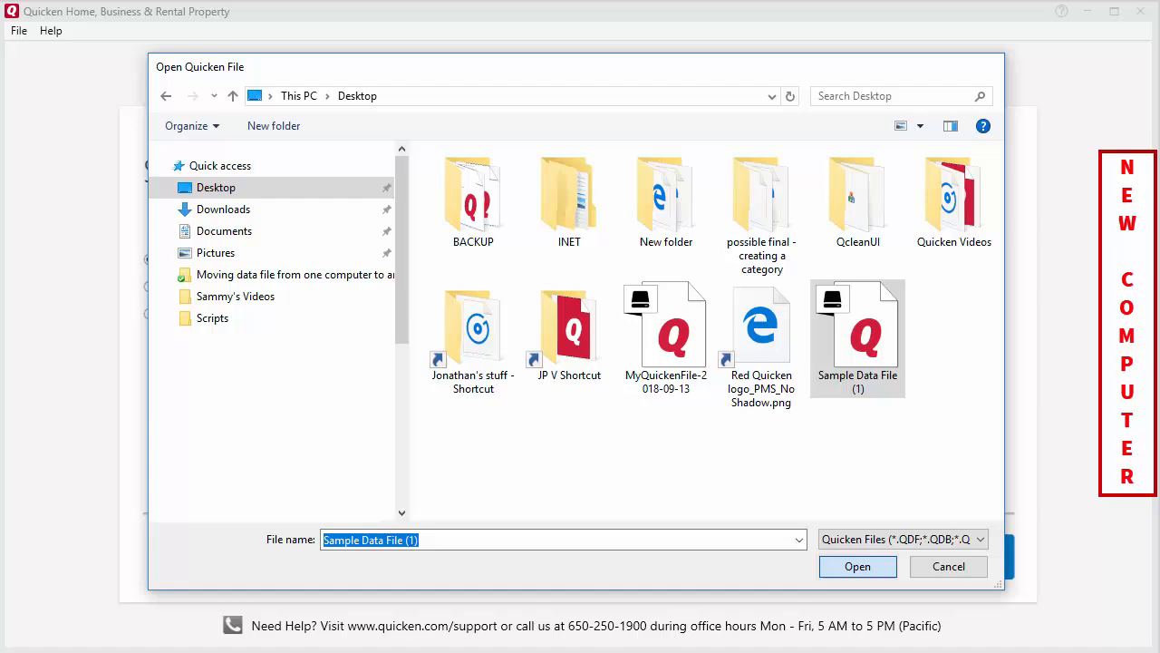
left_click(856, 566)
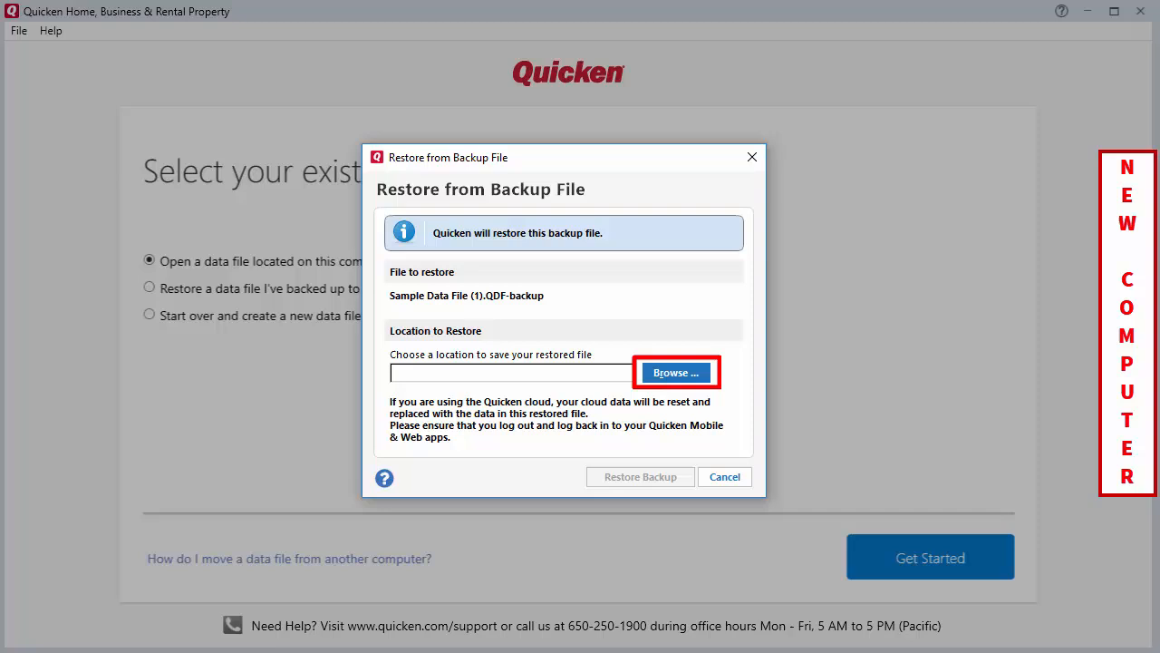
Step: Set the Desktop as the restore location and restore the backup
left_click(675, 373)
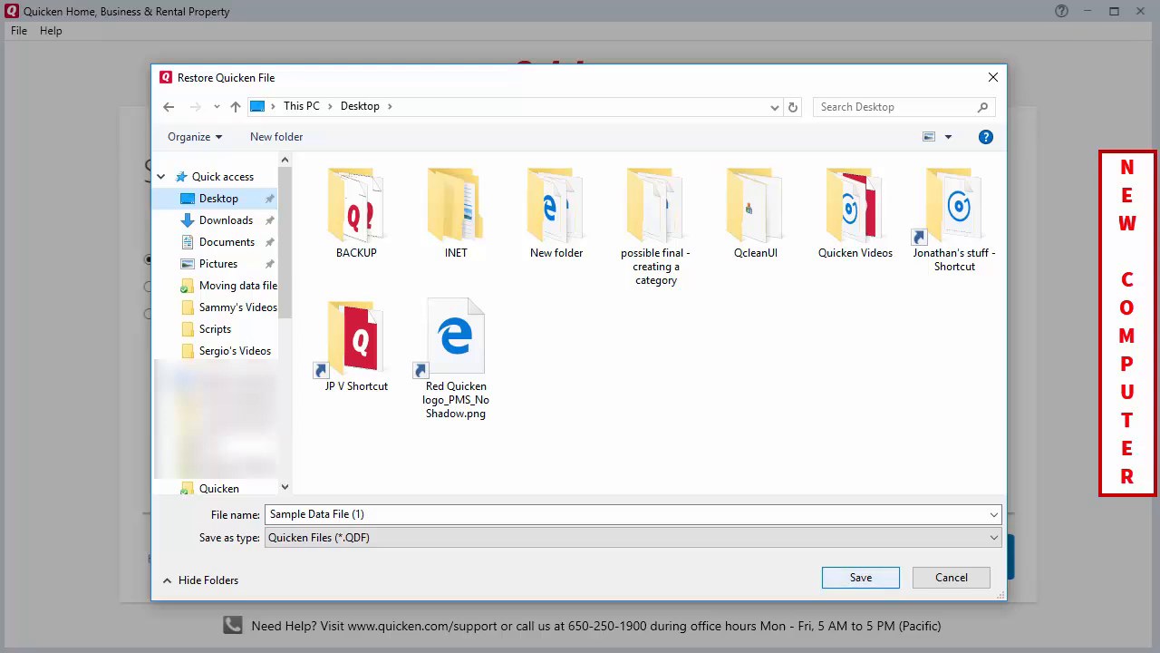
left_click(218, 198)
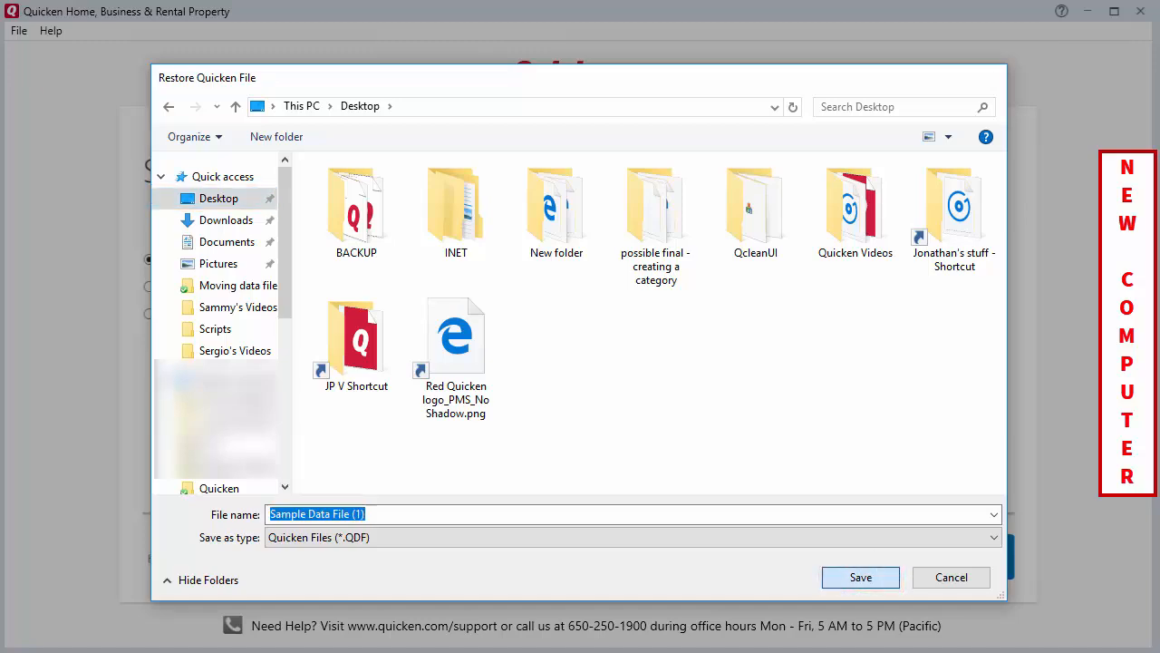
left_click(859, 578)
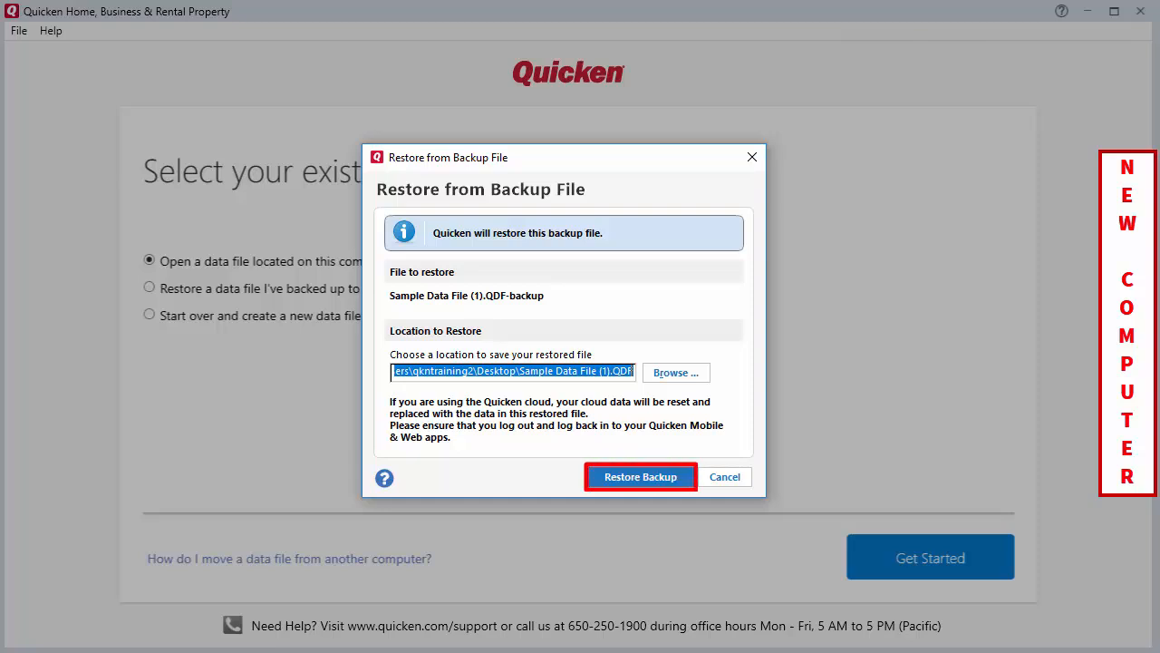
left_click(640, 476)
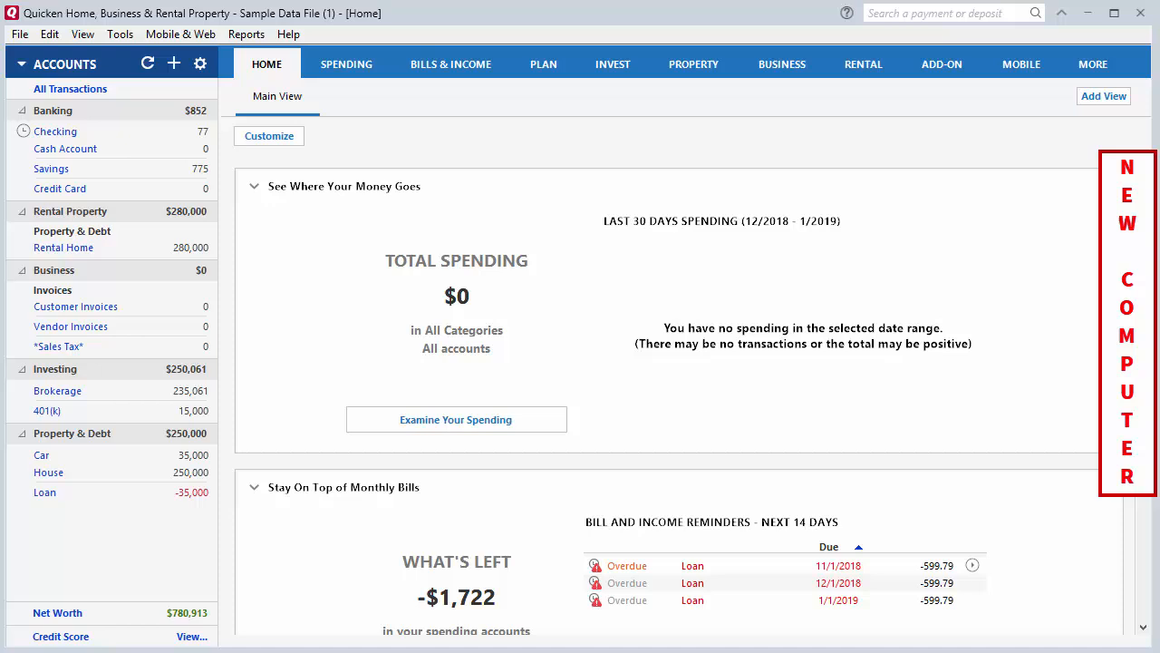